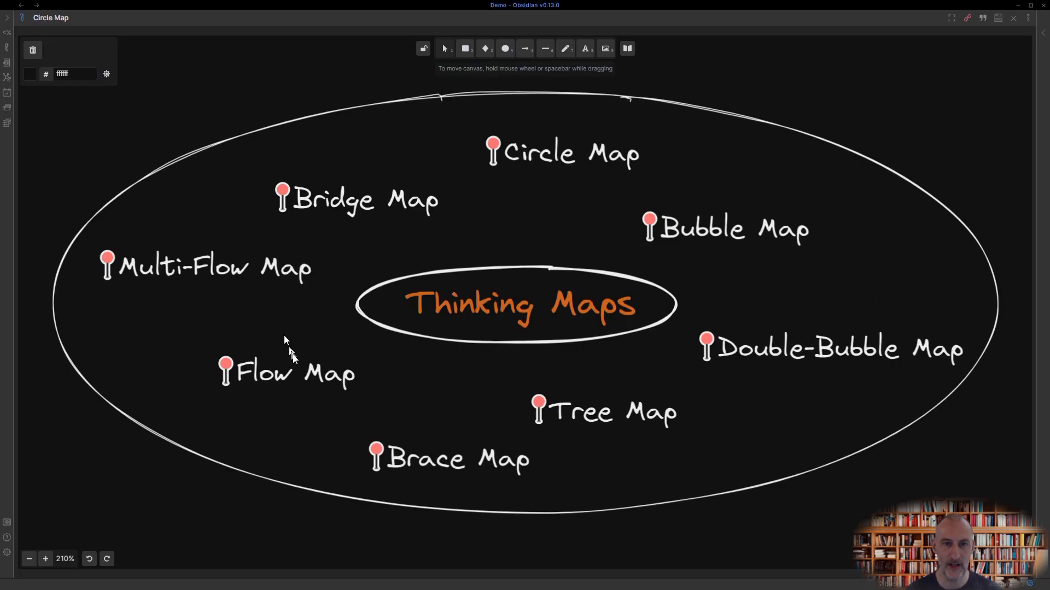
Open the blank Flow Map drawing from the Thinking Maps overview
{"action": "left_click", "coordinate": [288, 373]}
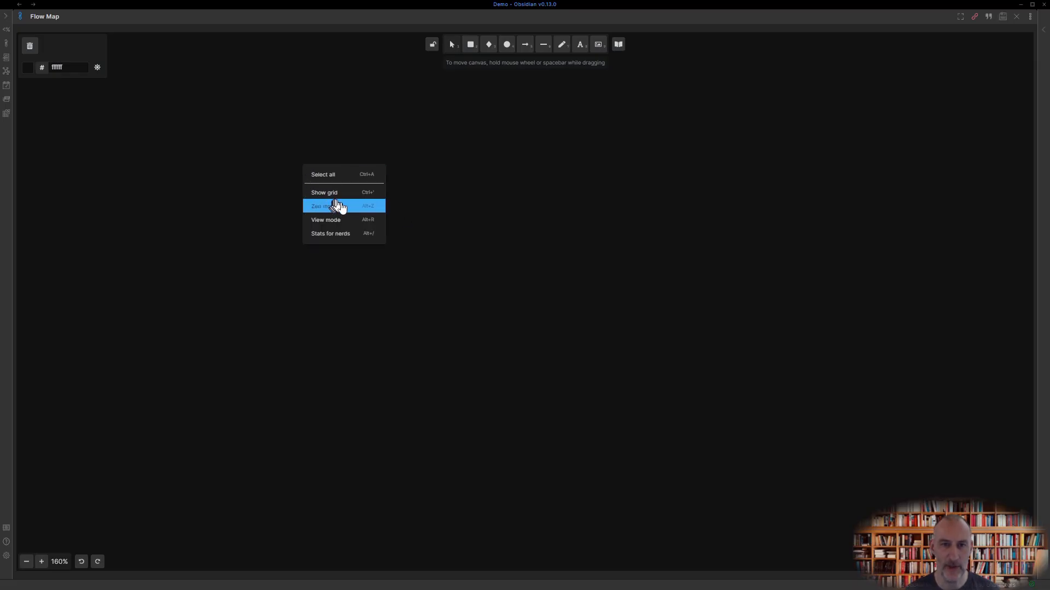
Show the canvas grid and add the title 'How to create a sketchnote summary of a book'
{"action": "left_click", "coordinate": [324, 192]}
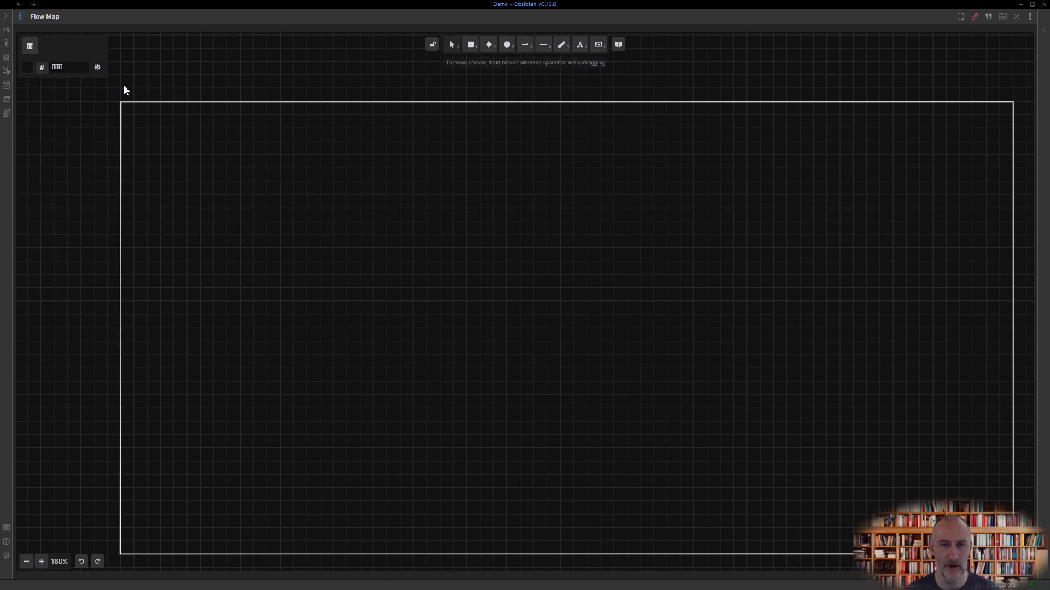
{"action": "type", "text": "How to d"}
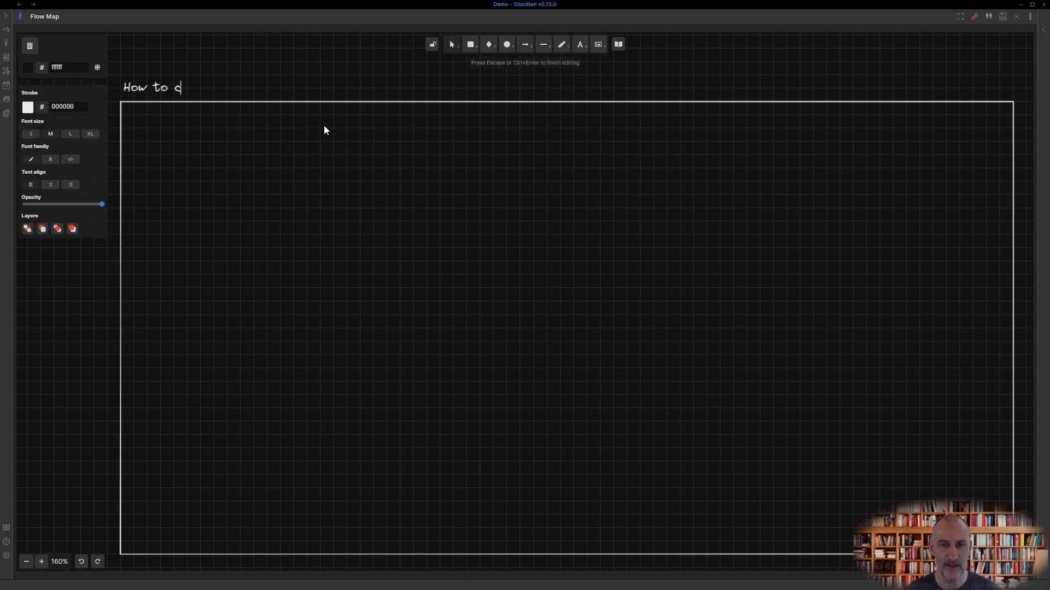
{"action": "type", "text": "reate a sketch"}
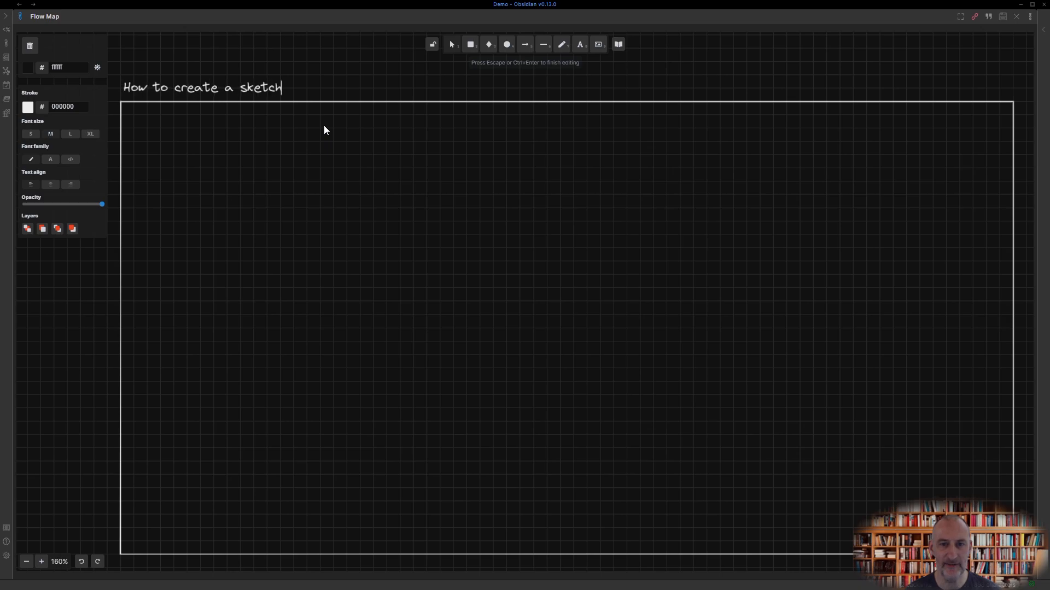
{"action": "type", "text": "note summa"}
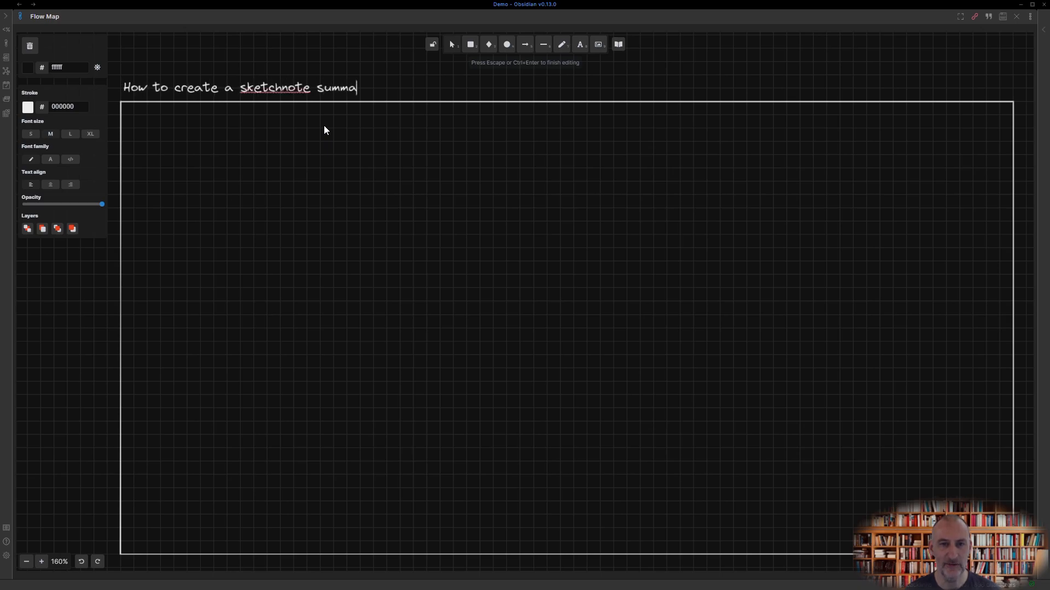
{"action": "type", "text": "ry of a book"}
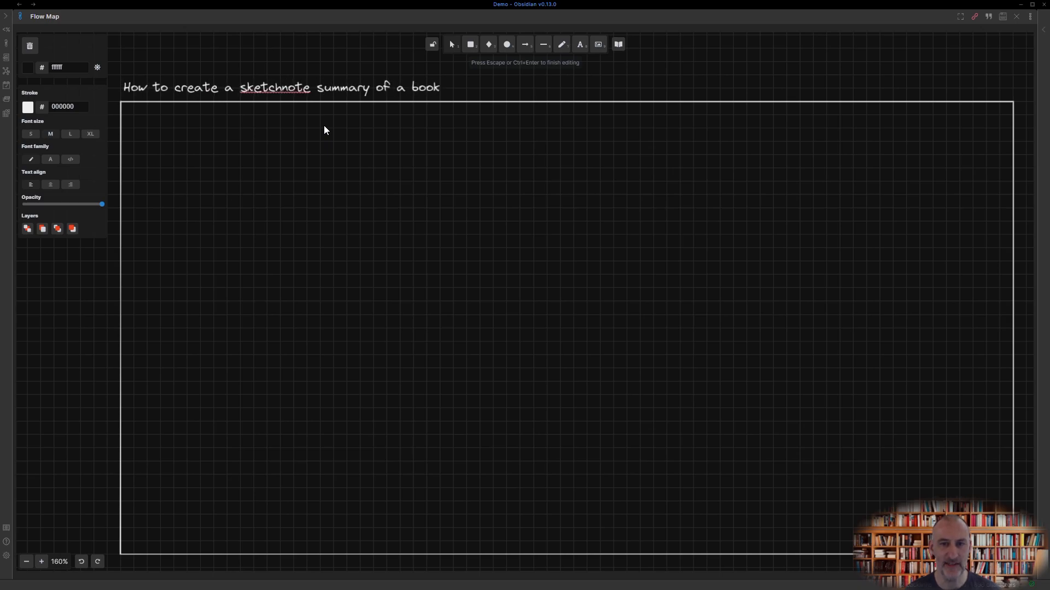
Add 'Get the book' and the following step boxes, with sub-steps under the Obsidian download step
{"action": "left_click", "coordinate": [163, 151]}
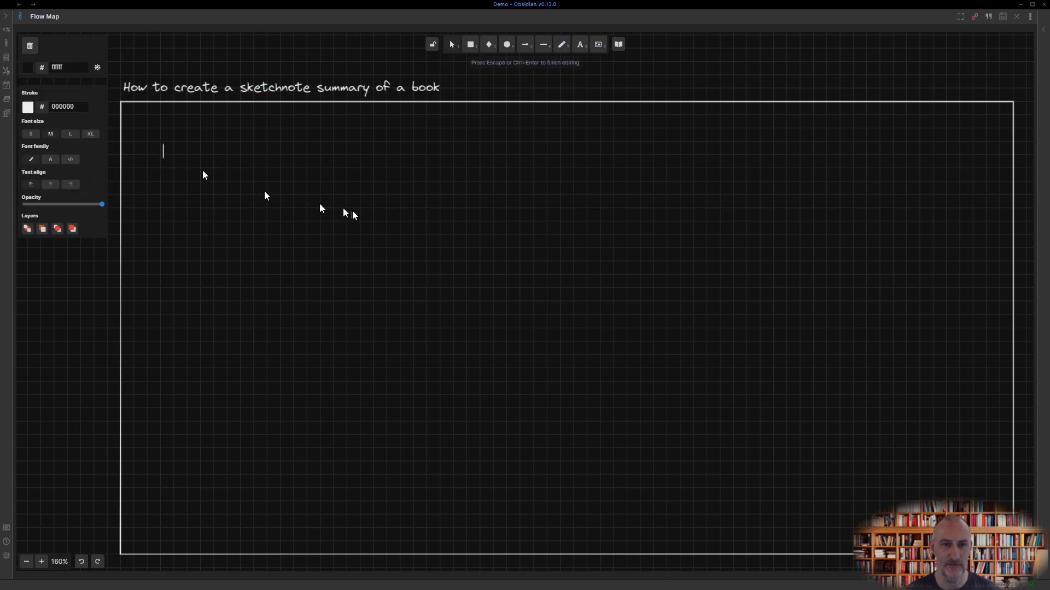
{"action": "type", "text": "Get the book"}
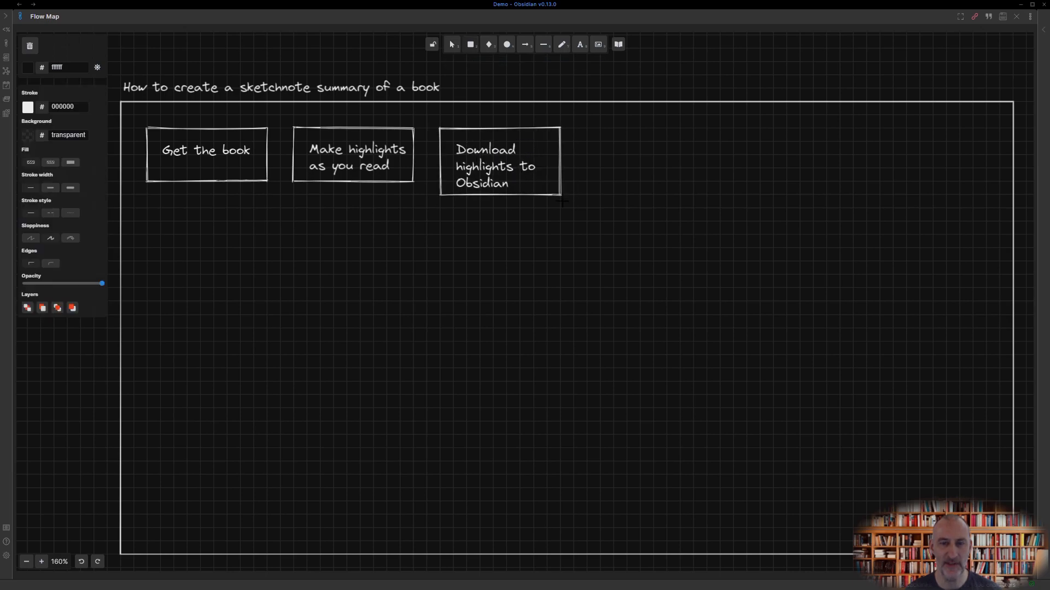
{"action": "left_click", "coordinate": [205, 162]}
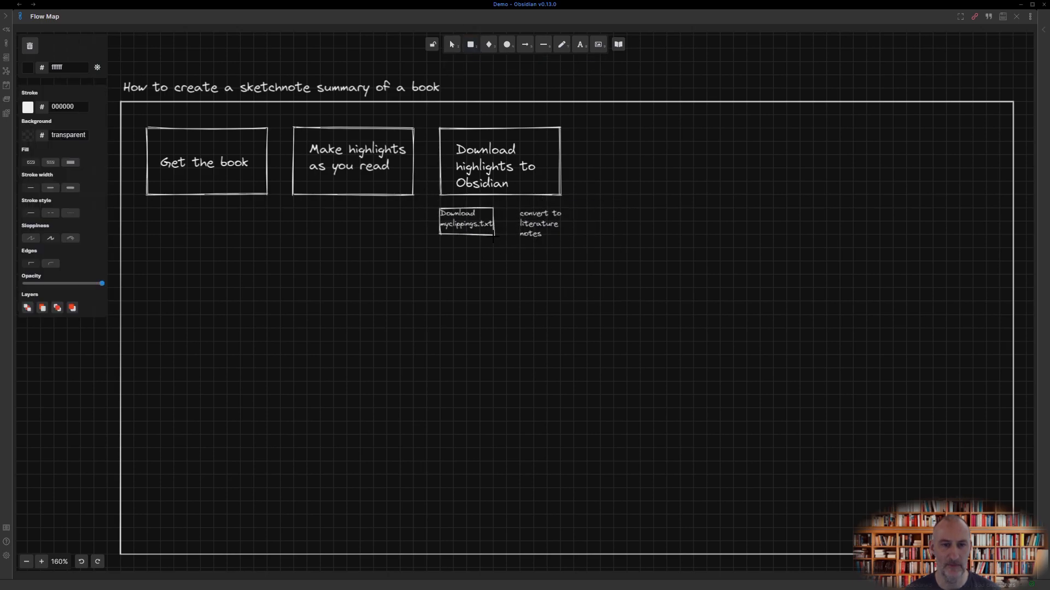
{"action": "left_click", "coordinate": [535, 224]}
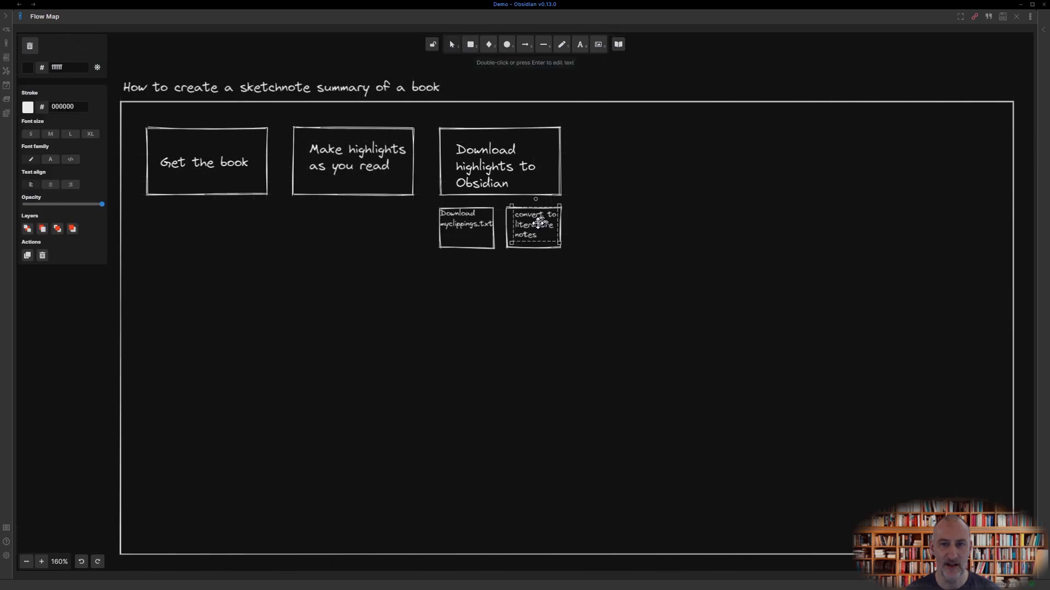
{"action": "left_click", "coordinate": [204, 158]}
{"action": "type", "text": "First pass review"}
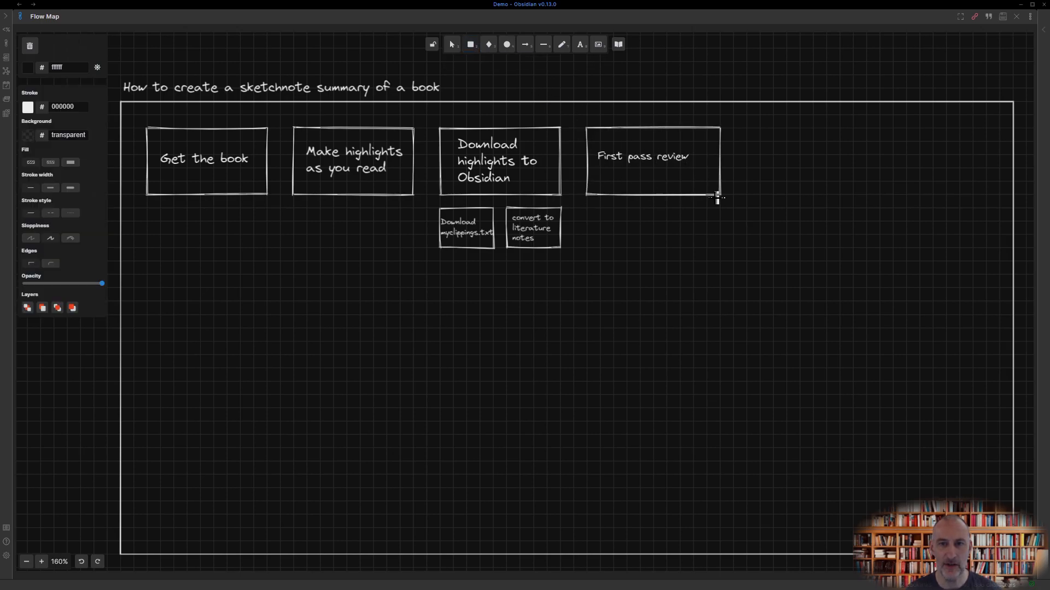
Add the sub-step 'Chapter titles to headings' below First pass review
{"action": "type", "text": "Chapter titles"}
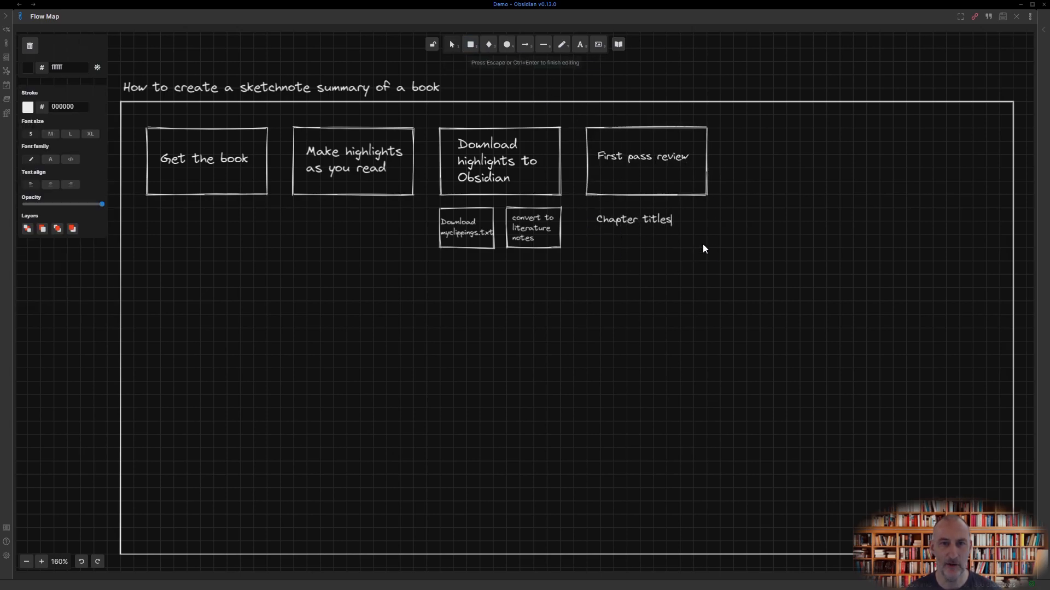
{"action": "type", "text": "to headings"}
{"action": "type", "text": "Bold"}
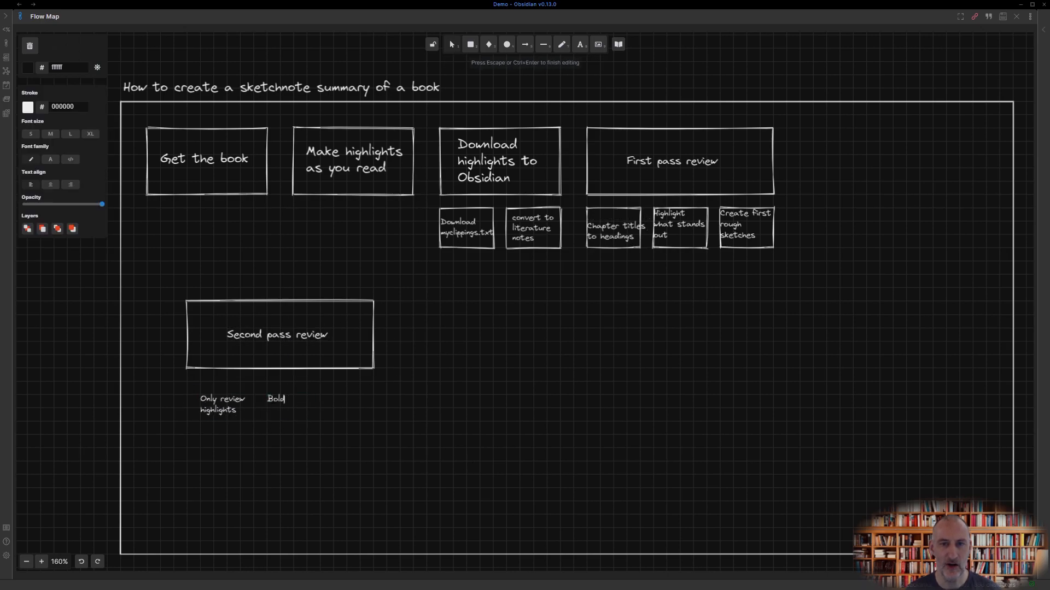
Finish the Bold keywords and Refine sketches labels, then place a copied step box beside Second pass review
{"action": "type", "text": "keywords Refine ske"}
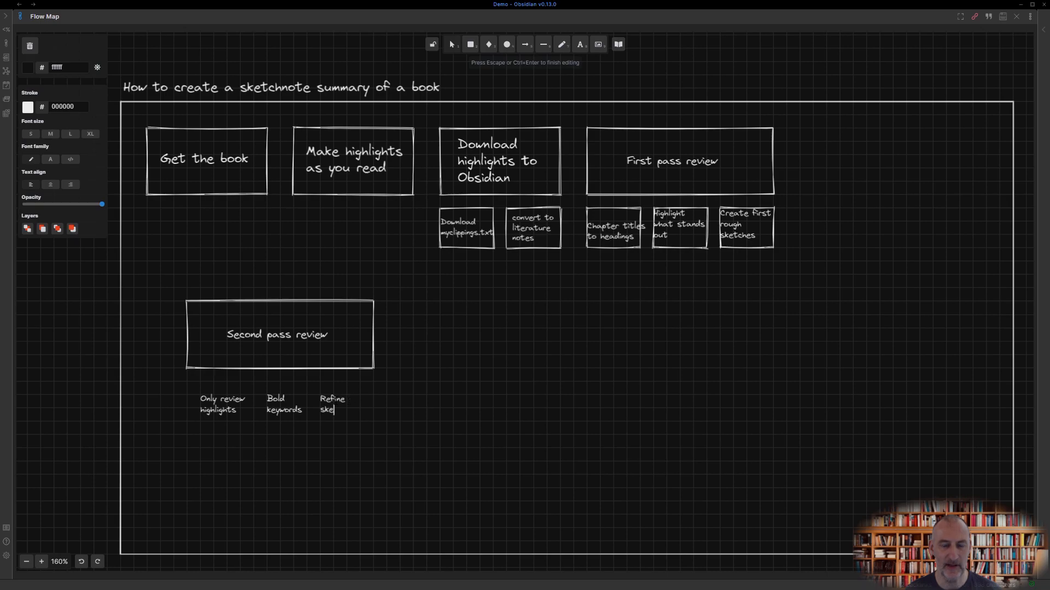
{"action": "key", "text": "Escape"}
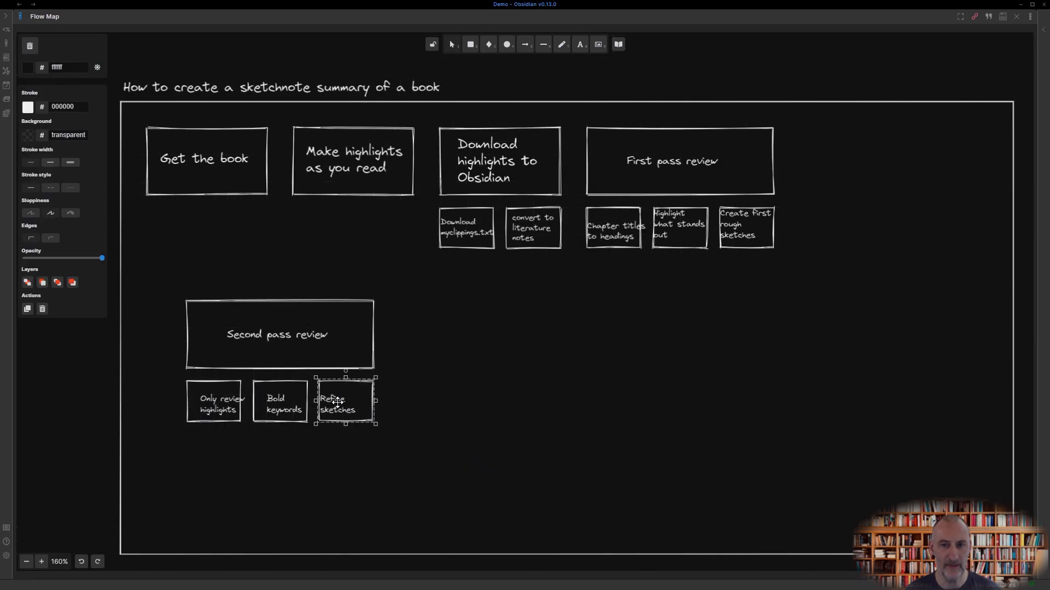
{"action": "left_click", "coordinate": [678, 224]}
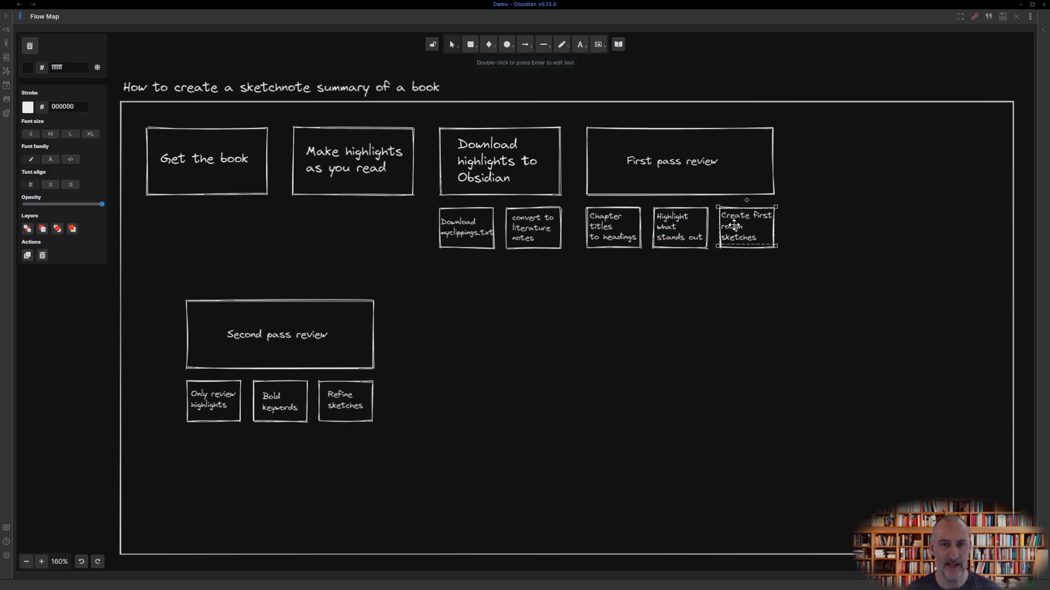
{"action": "left_click", "coordinate": [353, 161]}
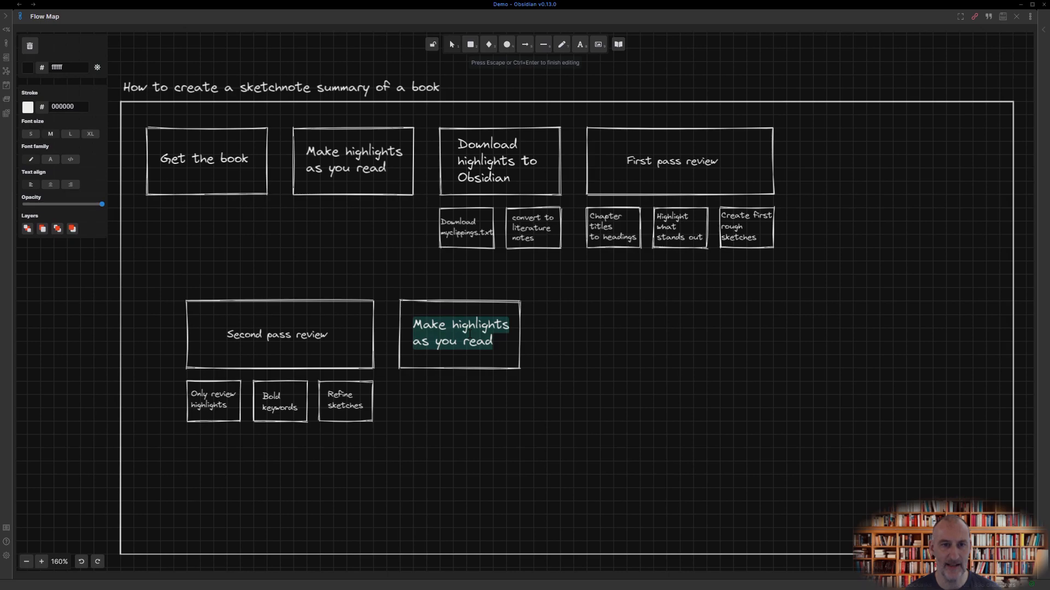
Add Generate summary.md with a 'Templater script to extract highlights' sub-step, then Compile book
{"action": "type", "text": "Generate summary.md"}
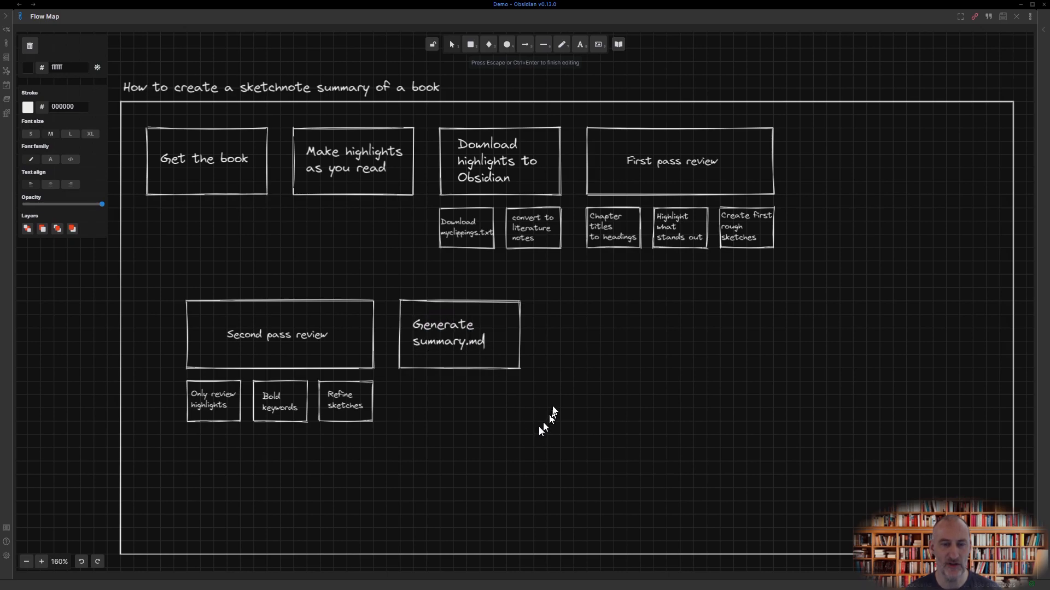
{"action": "left_click", "coordinate": [466, 227]}
{"action": "type", "text": "Templater"}
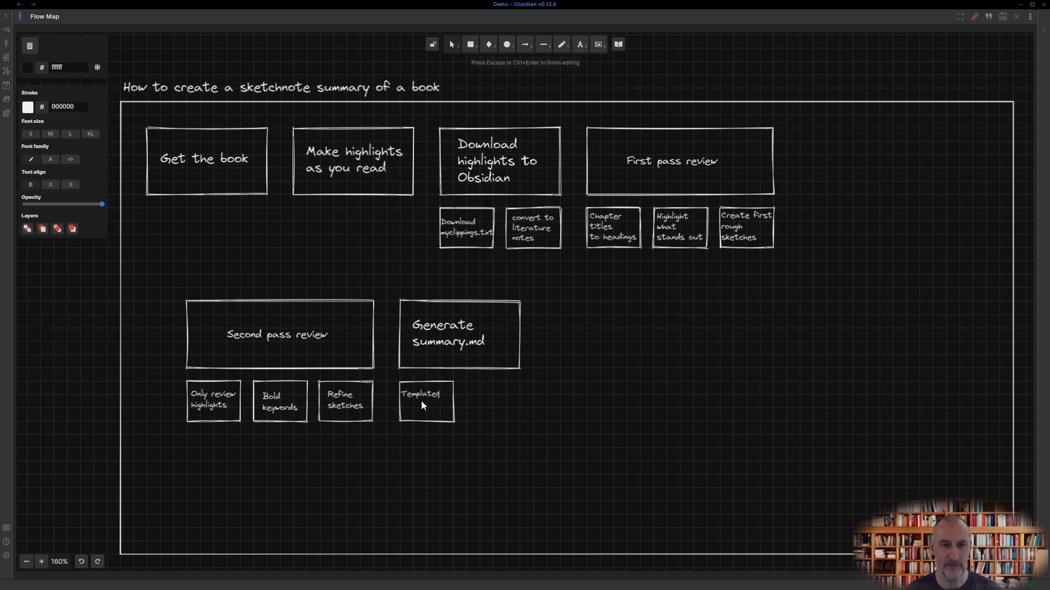
{"action": "type", "text": "script to extract highlights"}
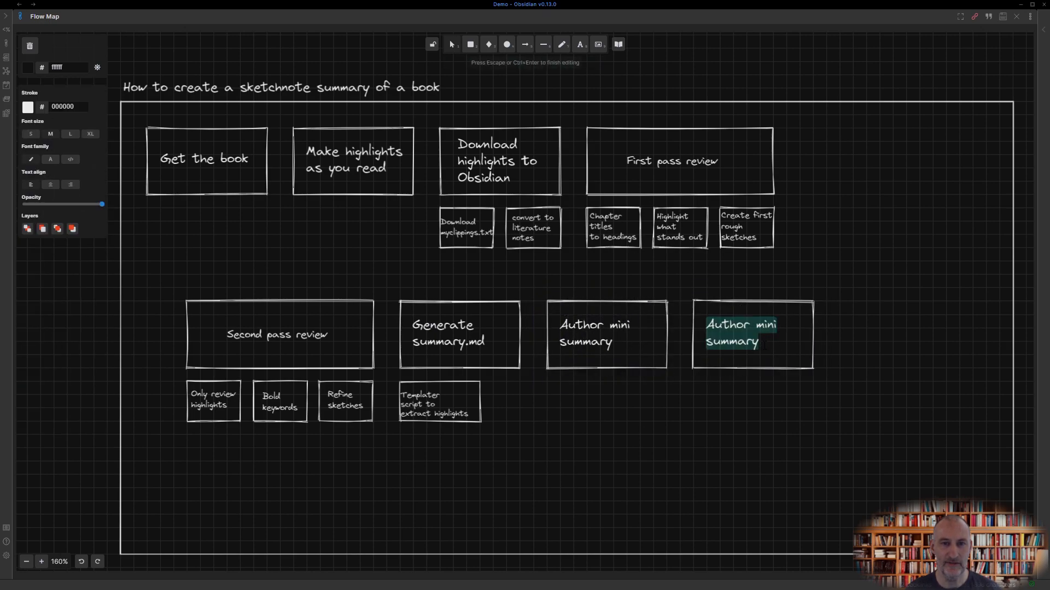
{"action": "type", "text": "Compile book on a page"}
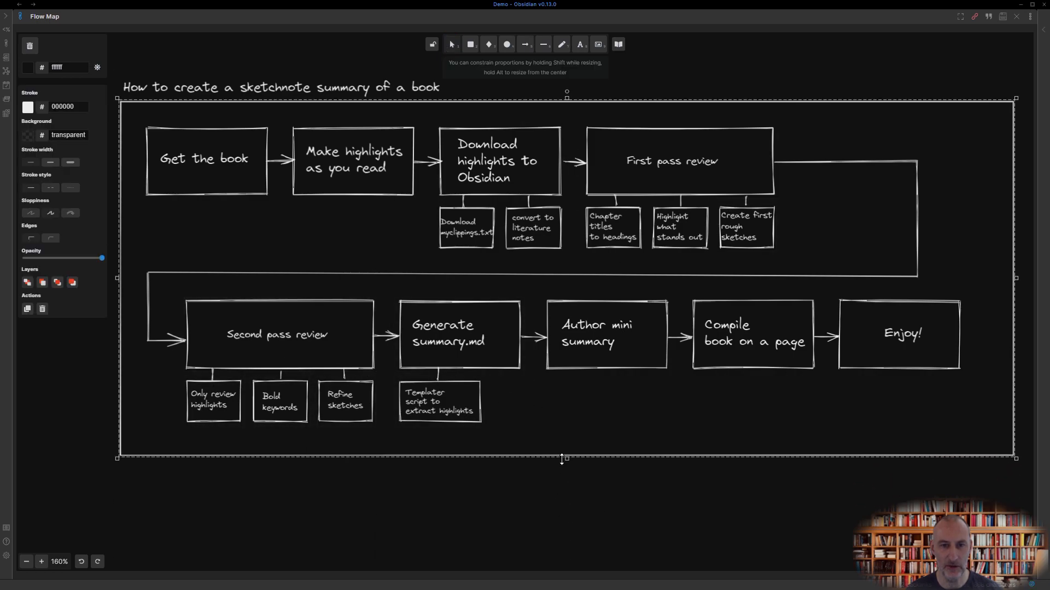
Clear the selection to view the finished, fully connected flow map
{"action": "left_click", "coordinate": [590, 521]}
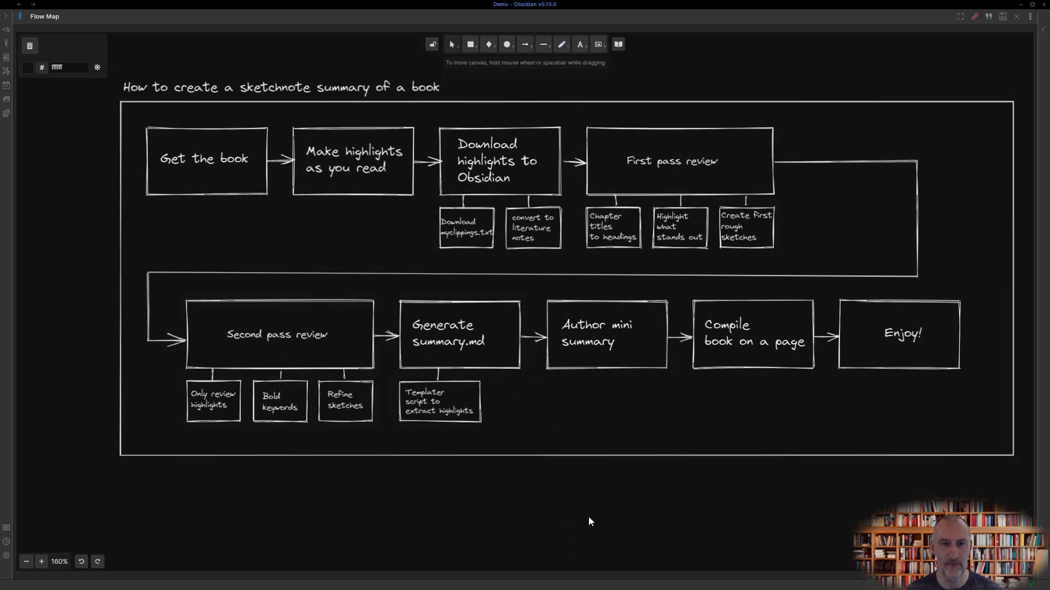